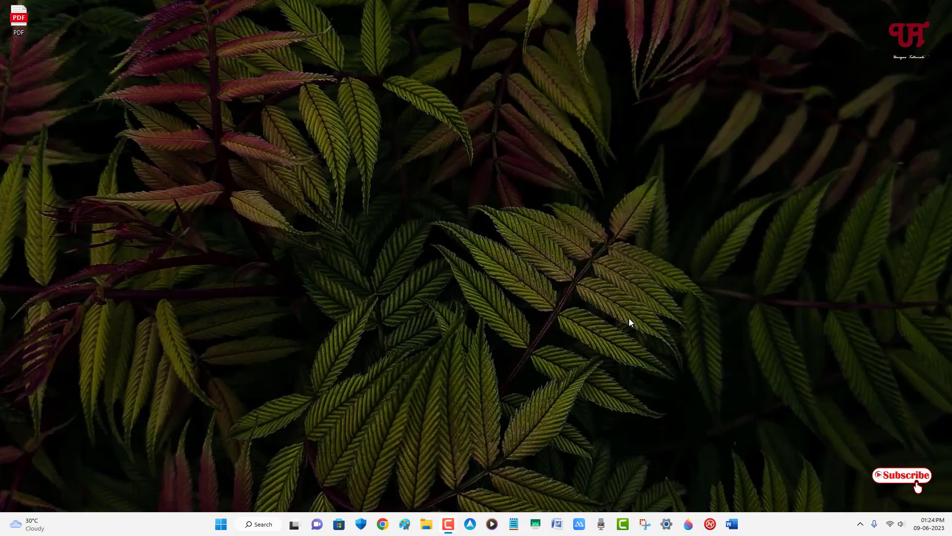
mouse_move(615, 310)
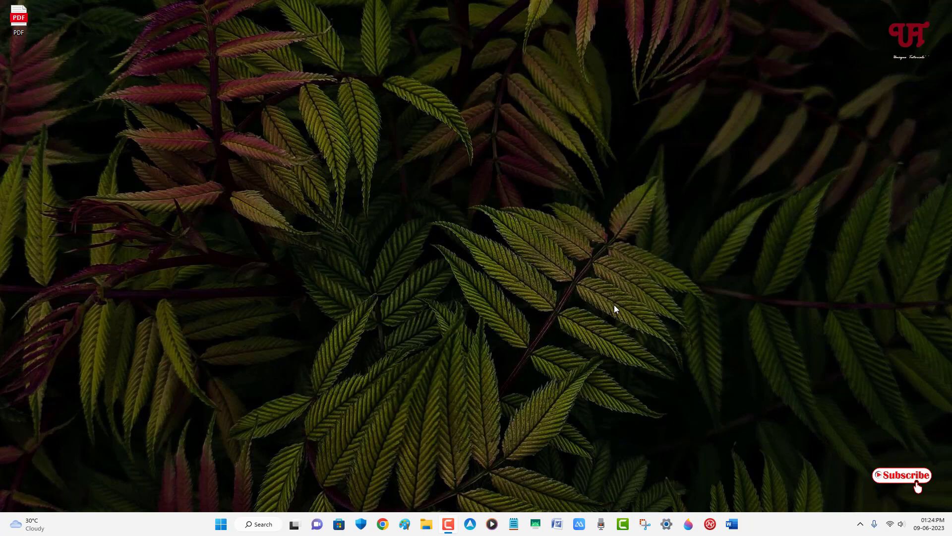
mouse_move(425, 334)
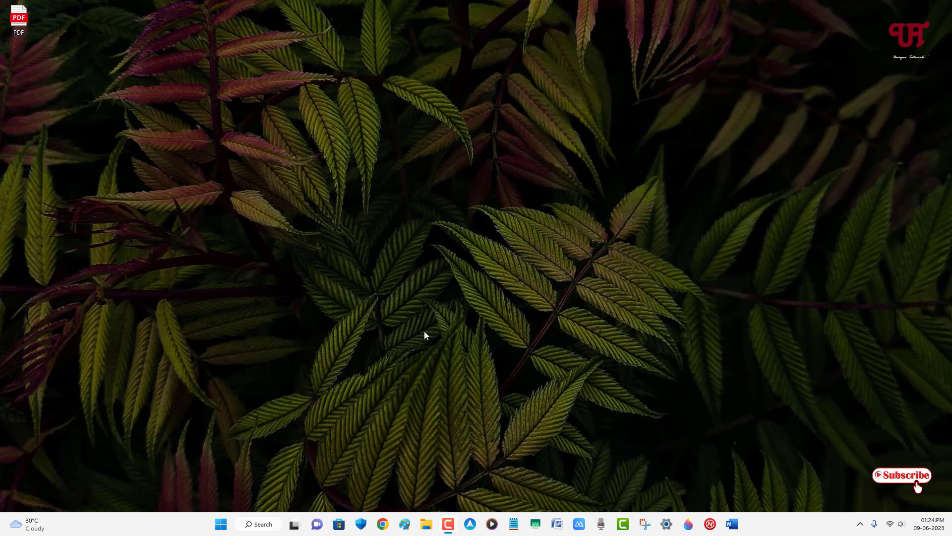
mouse_move(422, 374)
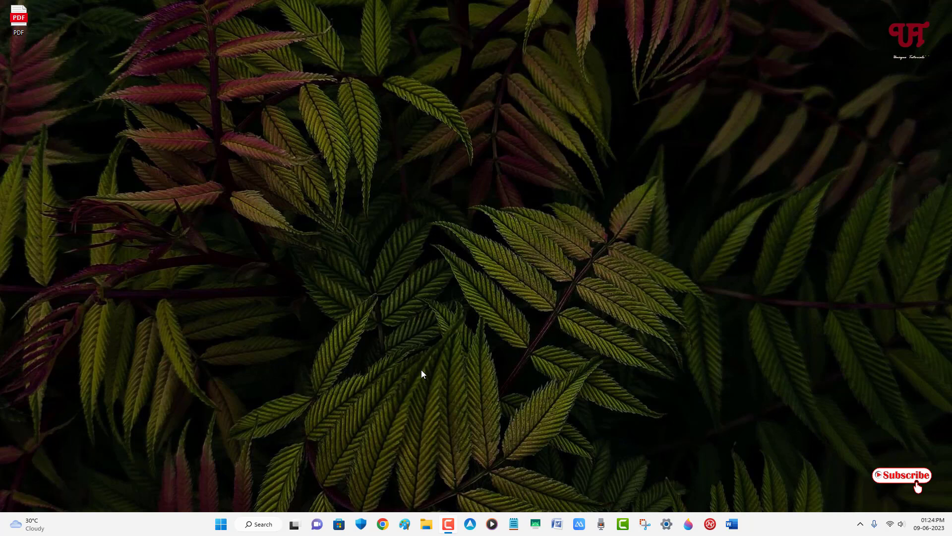
mouse_move(283, 228)
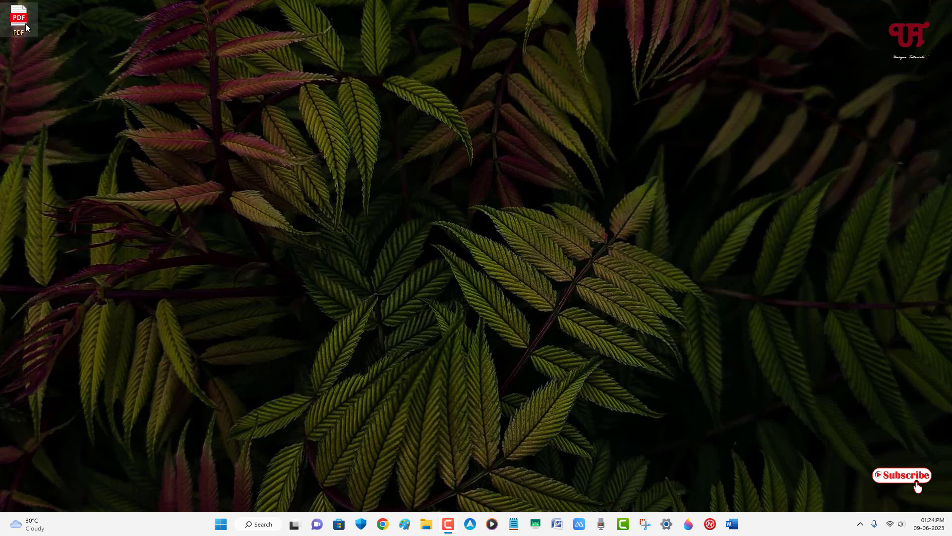
Preview the desktop PDF, then launch WordPad from a Start menu 'wordpad' search.
double_click(18, 18)
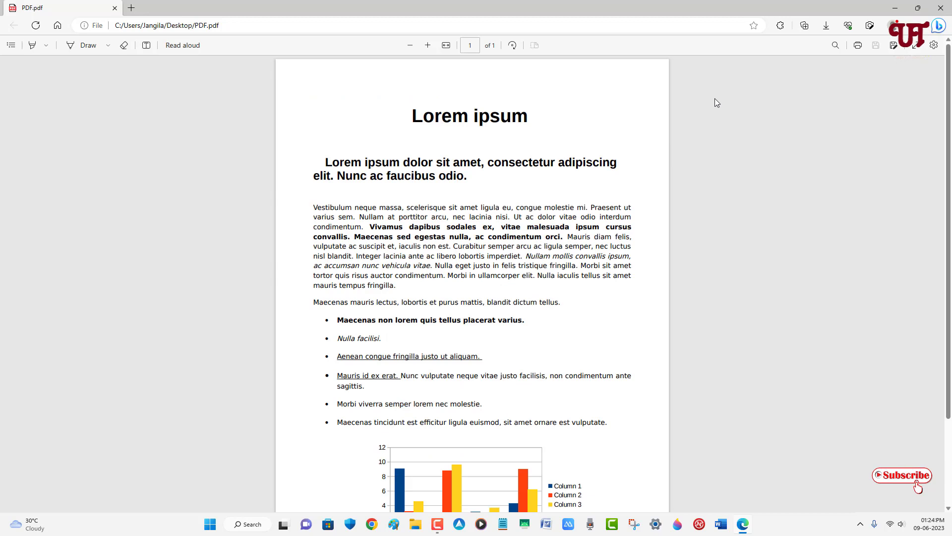
mouse_move(660, 138)
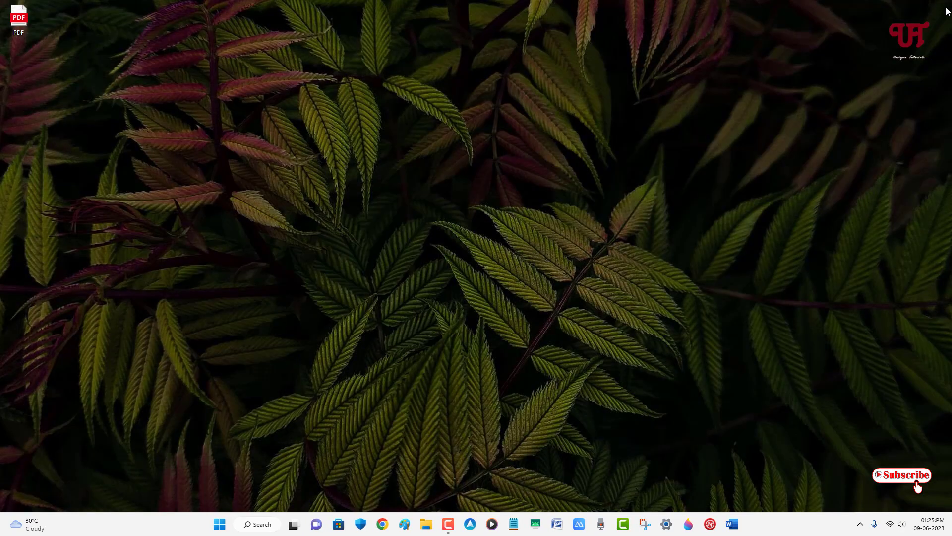
mouse_move(306, 372)
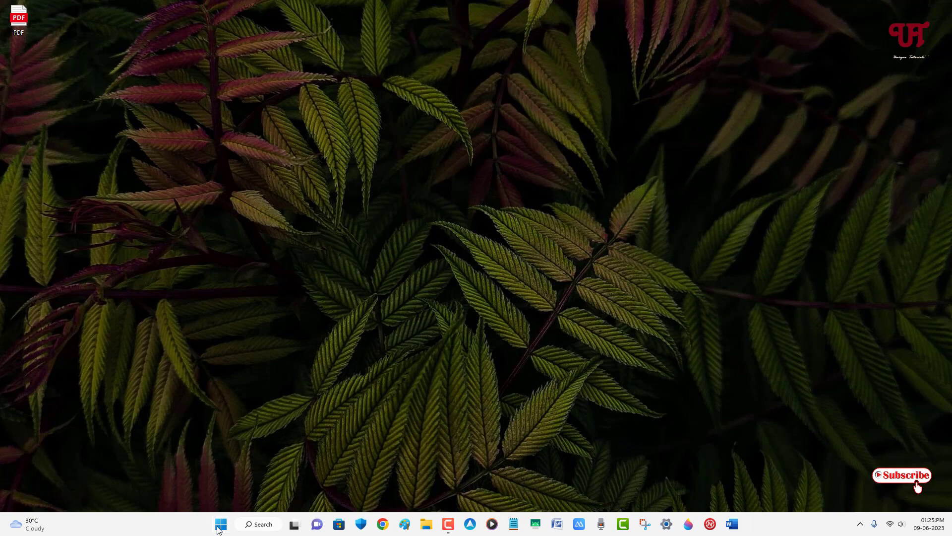
click(220, 524)
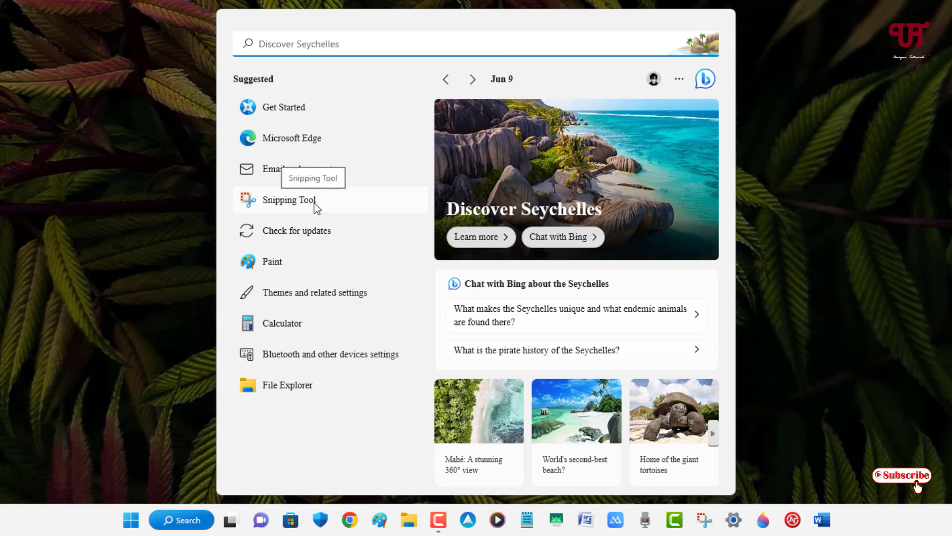
text(wordpad)
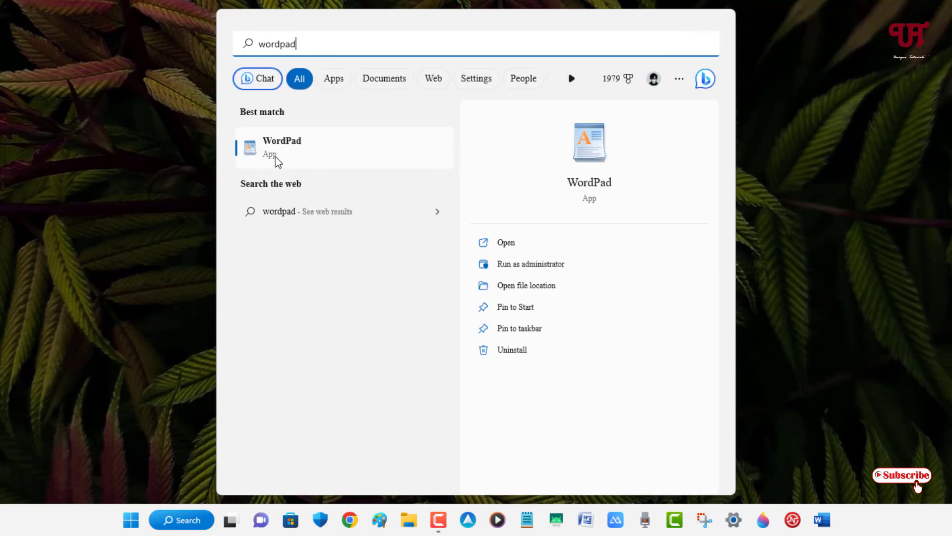
click(281, 146)
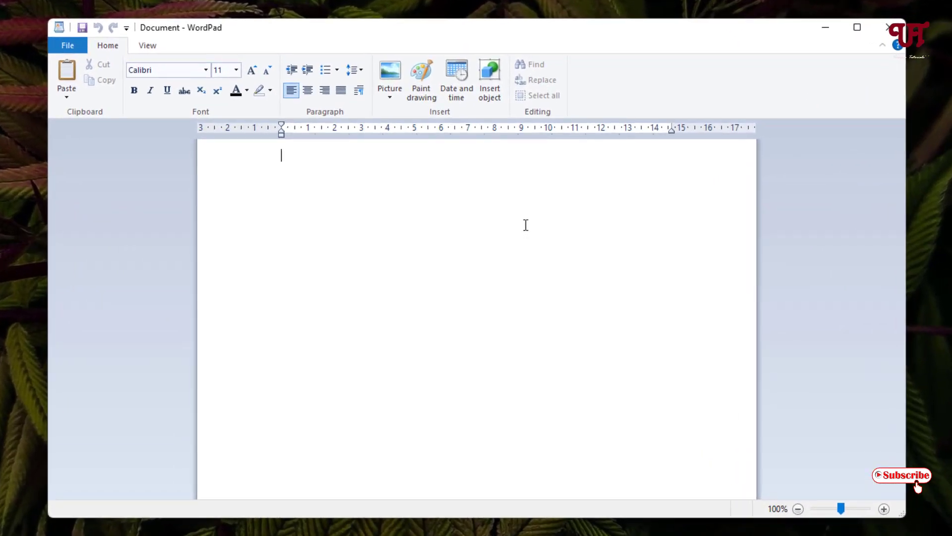
mouse_move(350, 159)
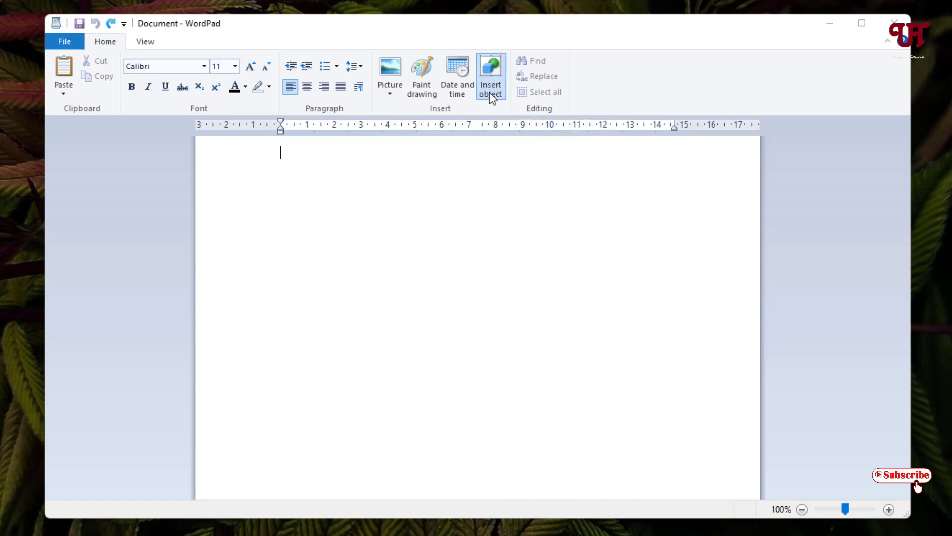
Insert the desktop PDF as an Adobe Acrobat Document object.
click(490, 76)
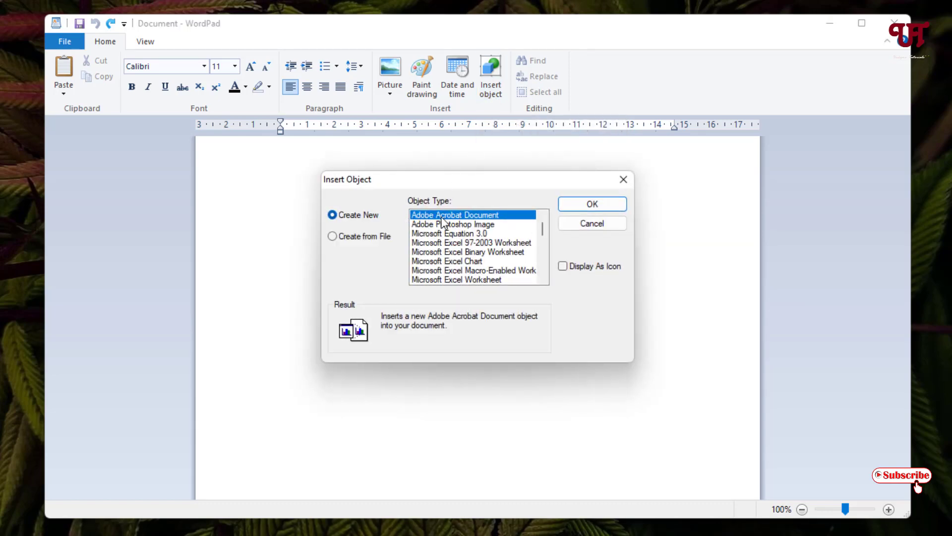
mouse_move(592, 203)
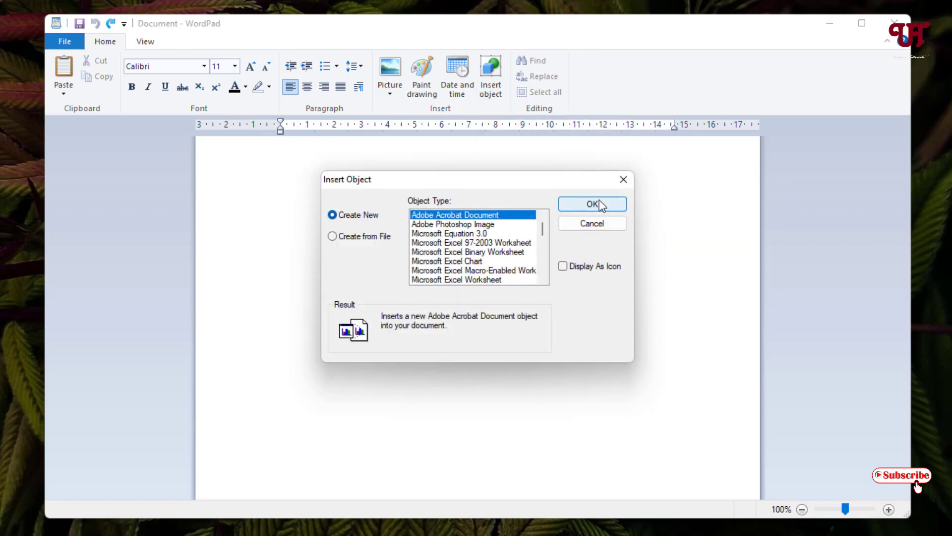
click(592, 204)
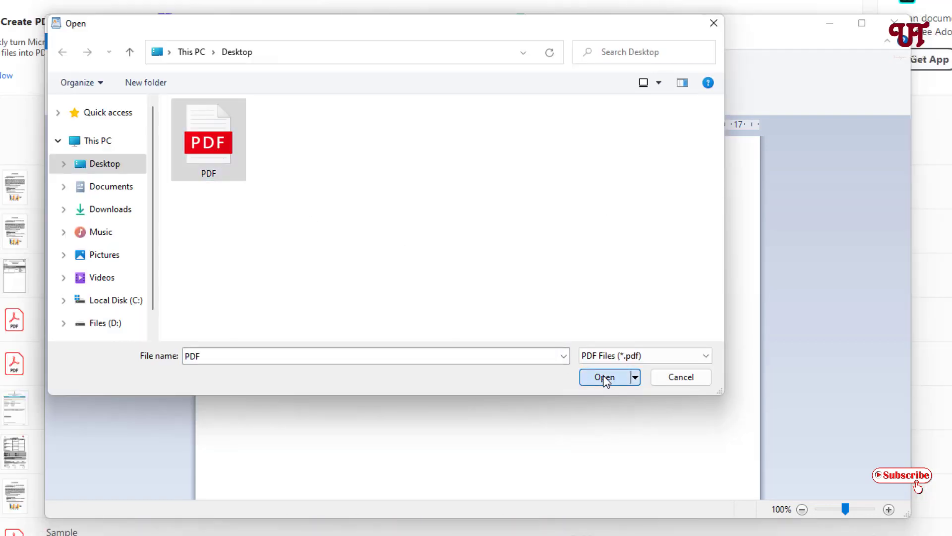
click(604, 376)
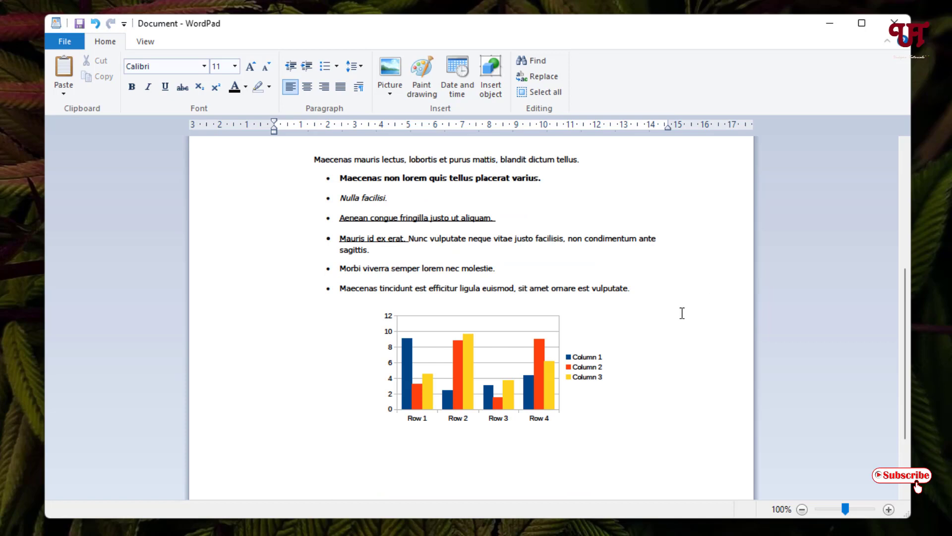
Scroll to the top of the document and close the WordPad window.
scroll(up, 3)
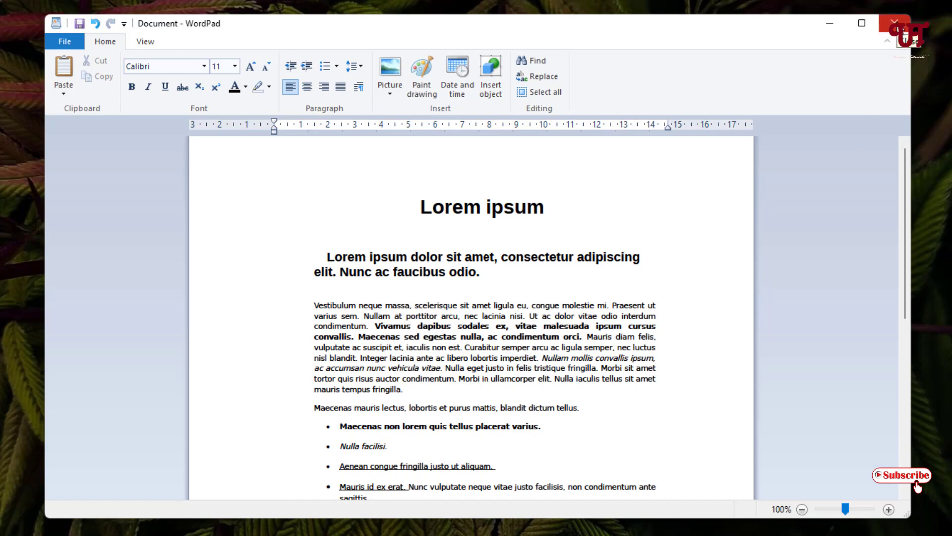
click(893, 23)
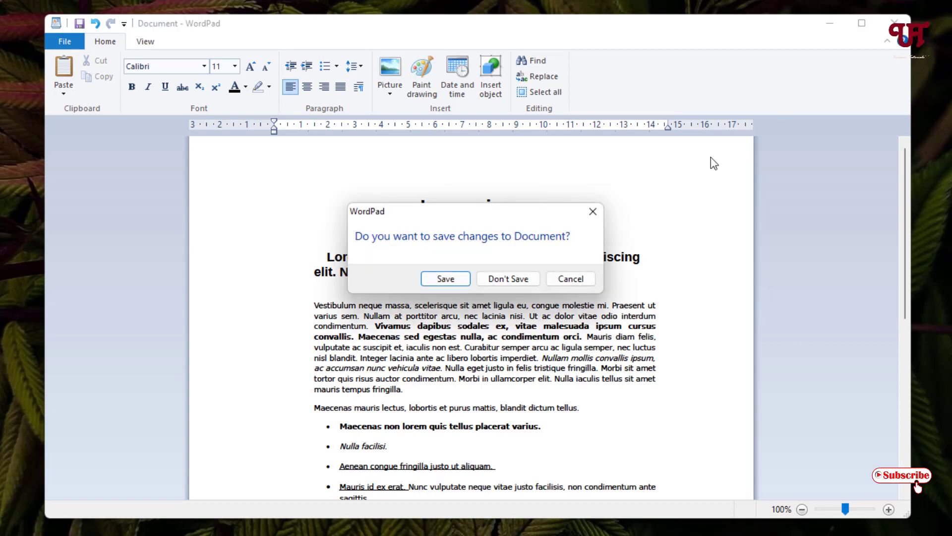
Choose Don't Save to discard the document and exit WordPad.
click(507, 278)
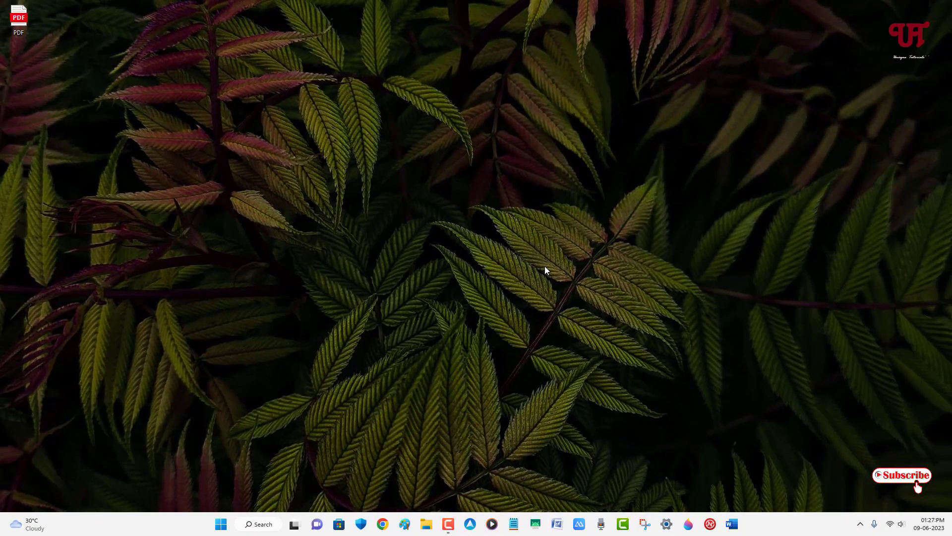
mouse_move(546, 265)
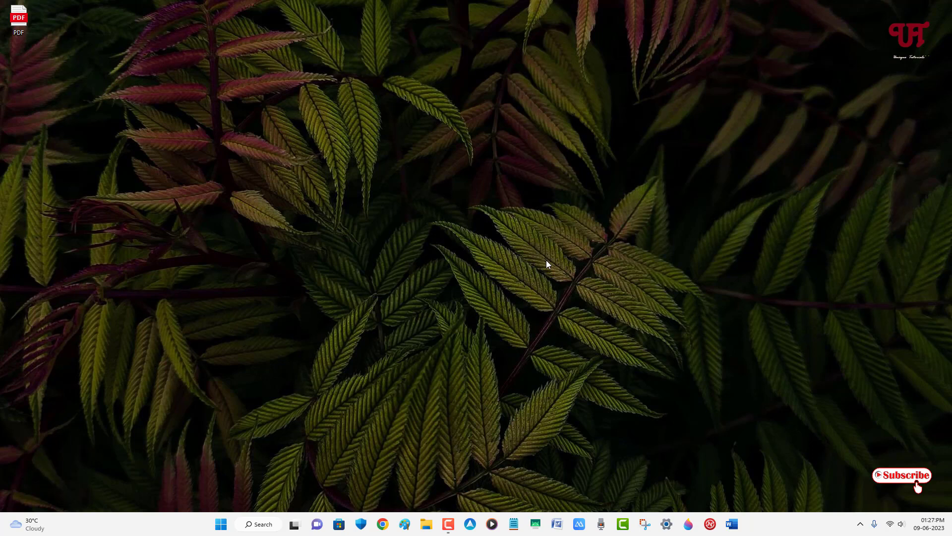
mouse_move(524, 246)
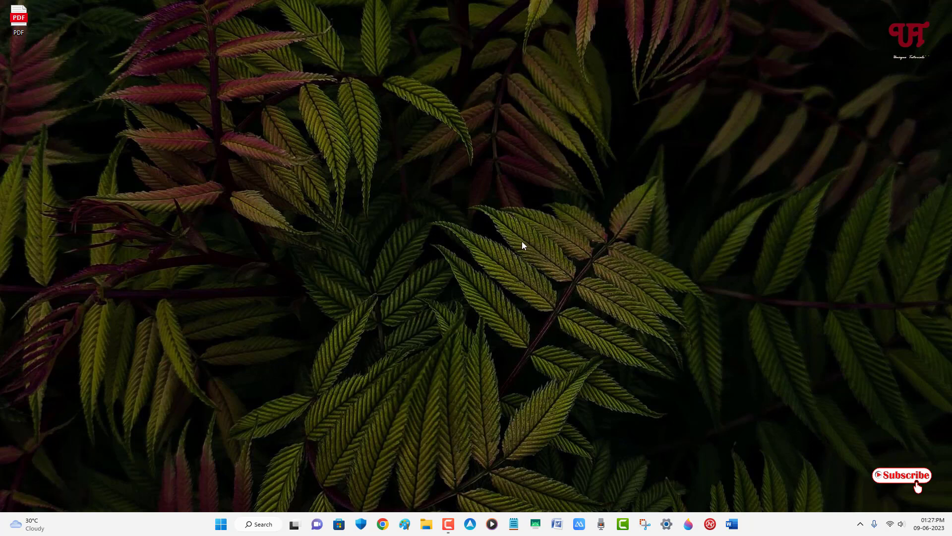
mouse_move(513, 246)
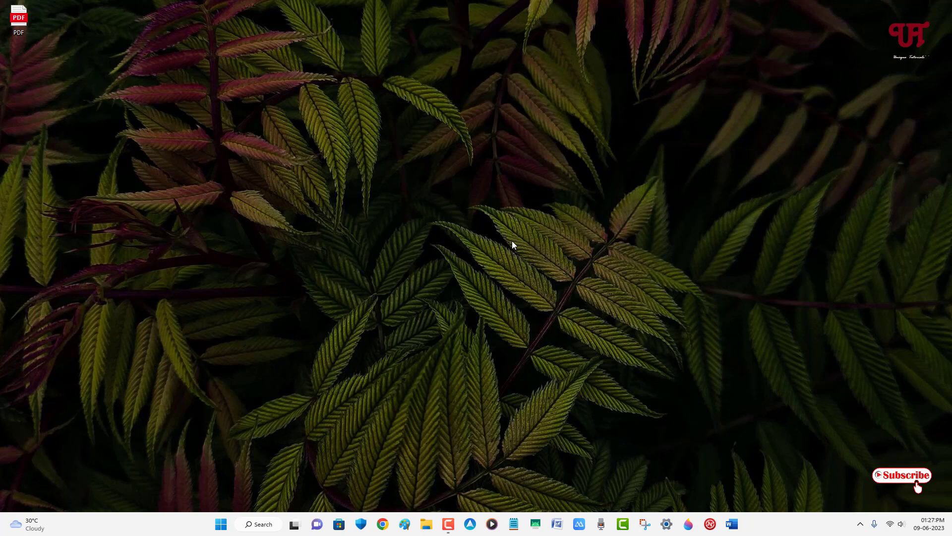